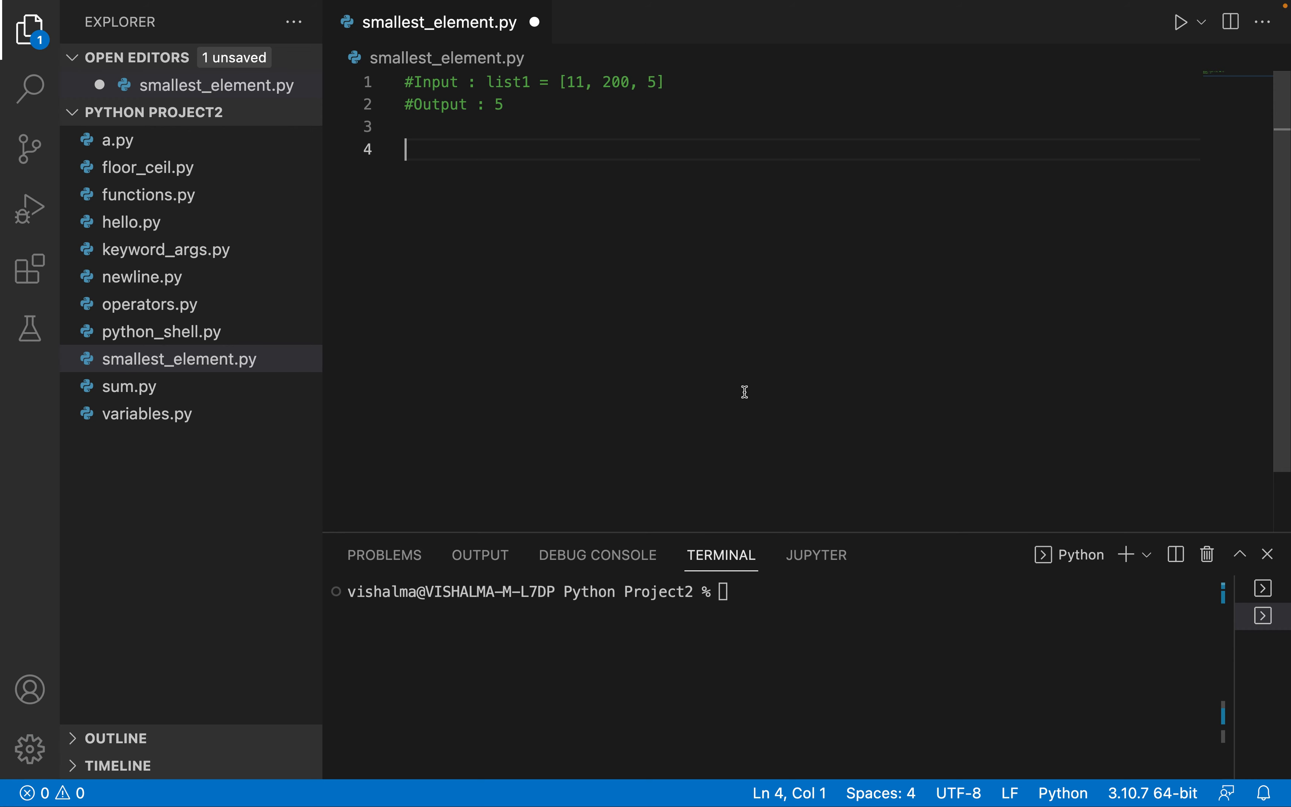
- Add an empty line beneath the two header comment lines
key(enter)
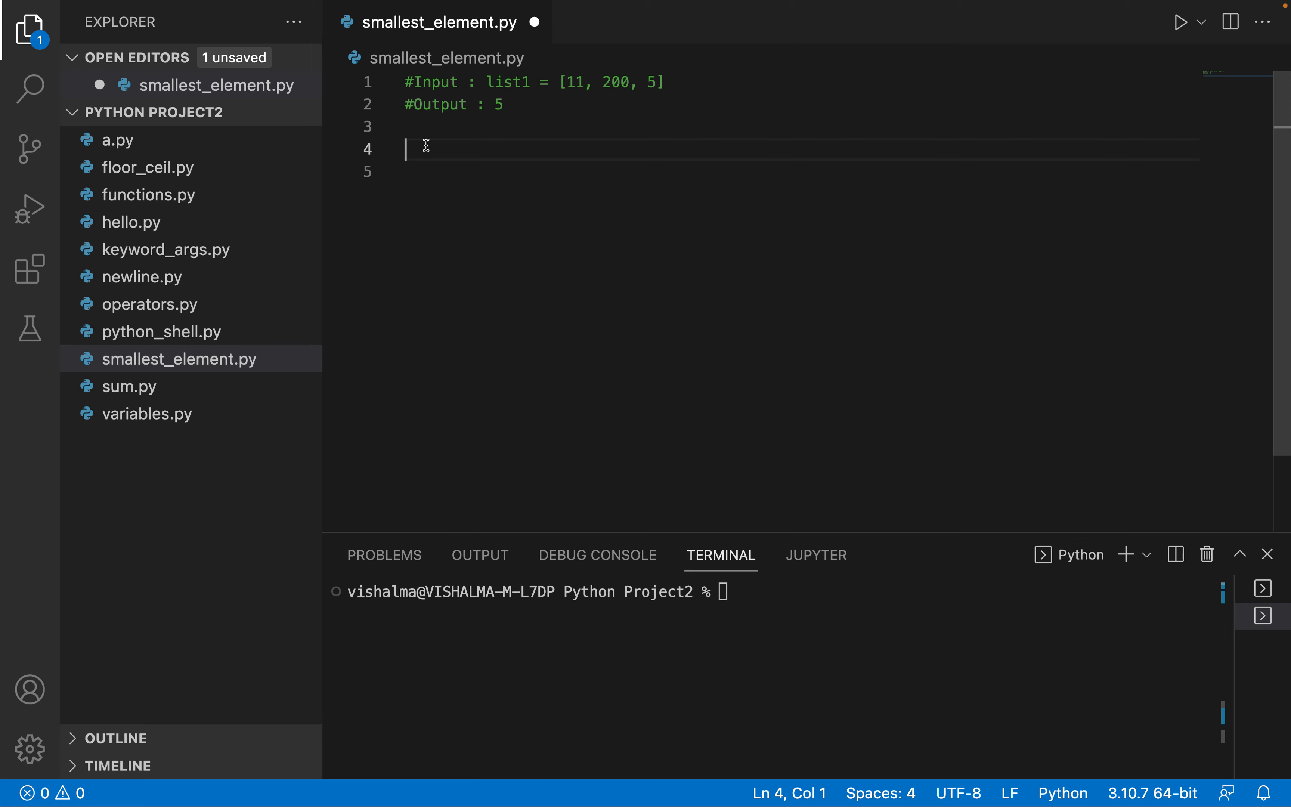
- Define list1 = [2,45,67,89,64,60] on line 4 and start a new line below it
text(lis)
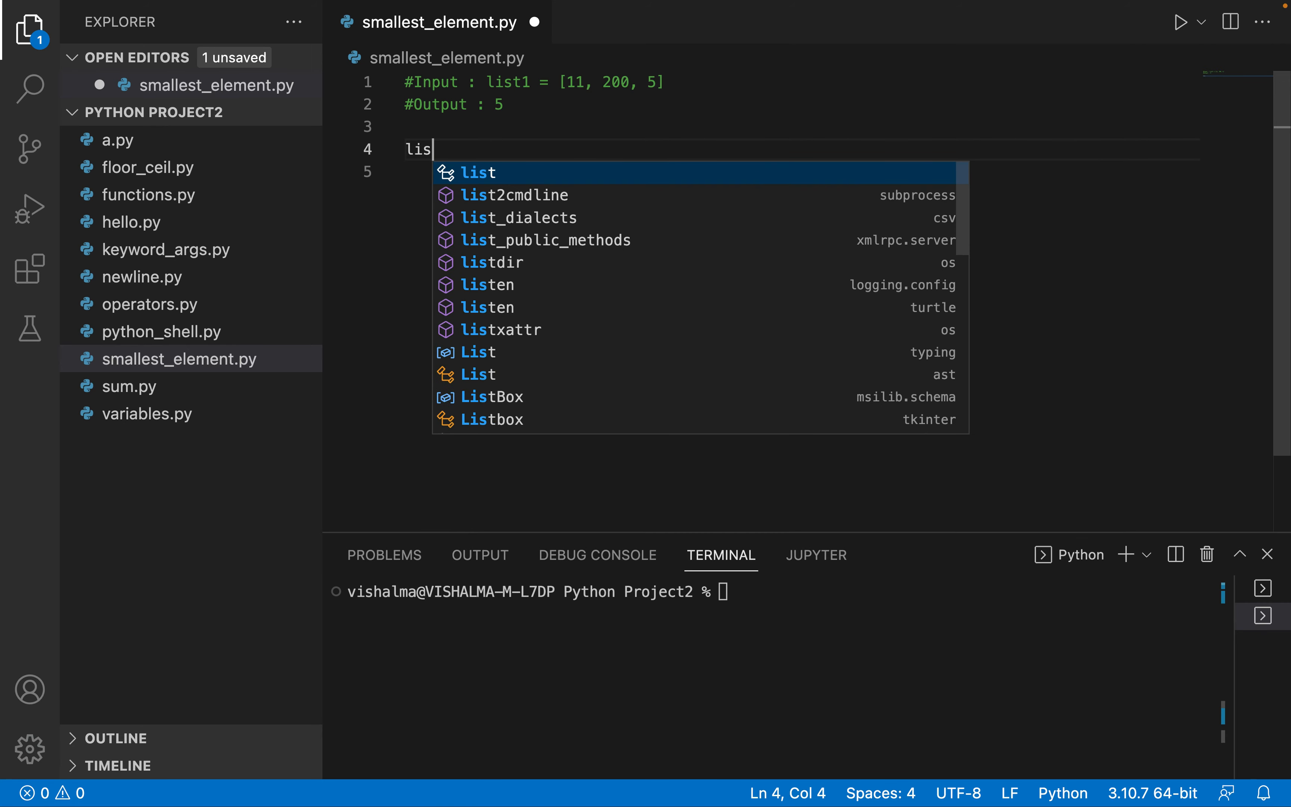
text(t1)
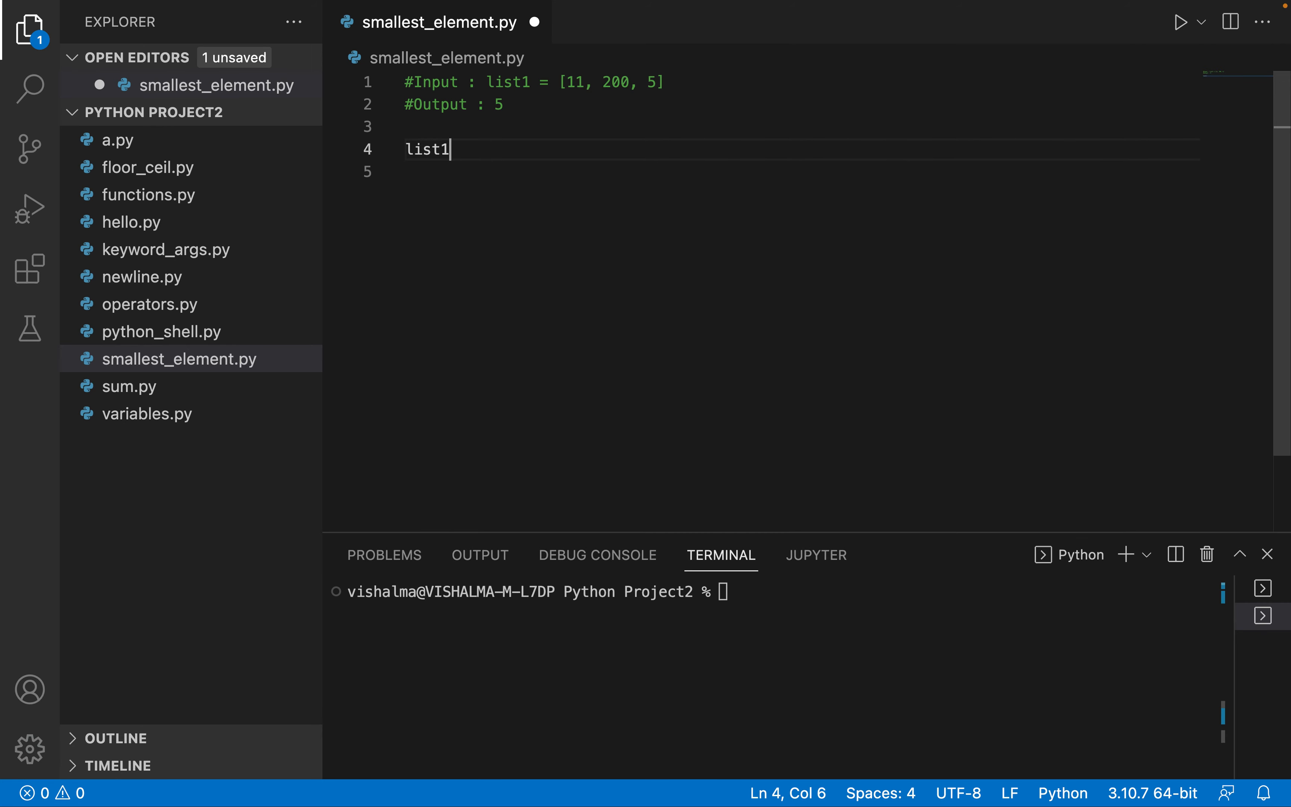
text(= [])
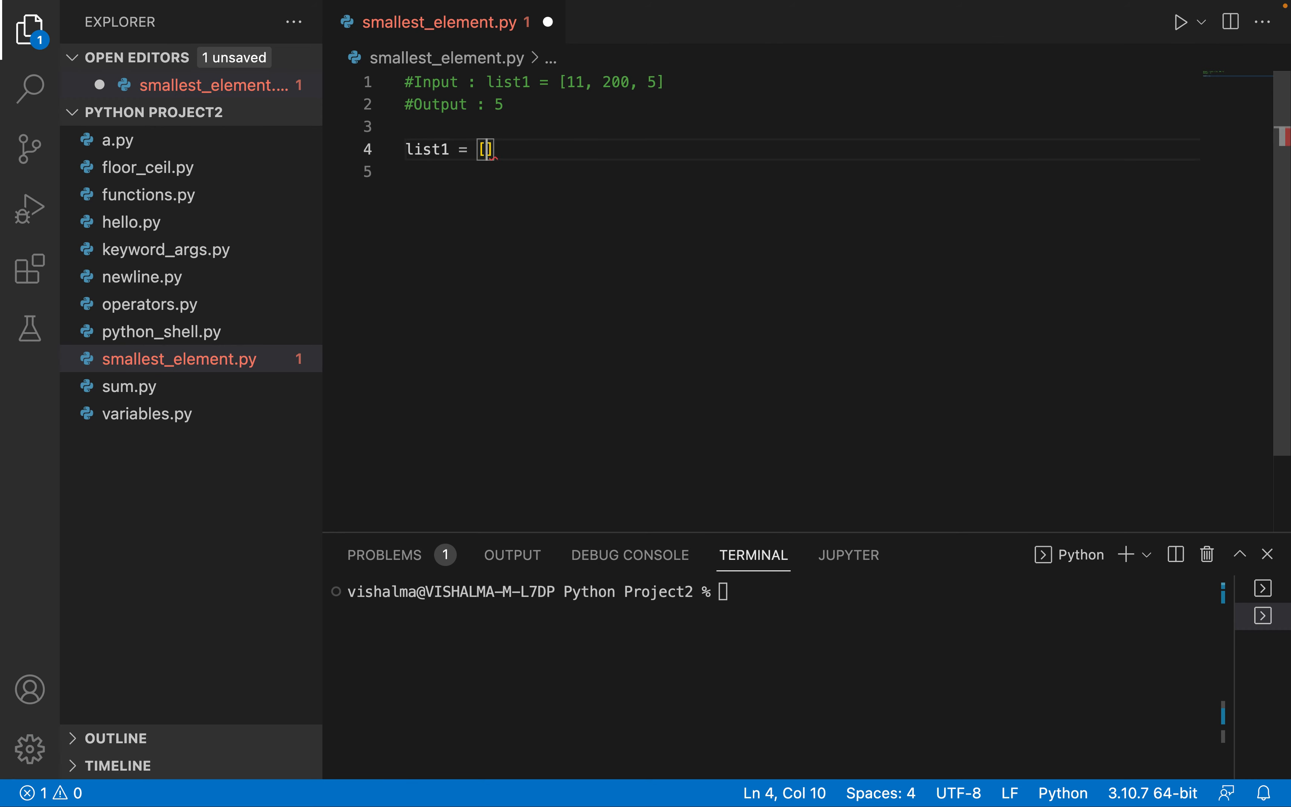
text(2,45,)
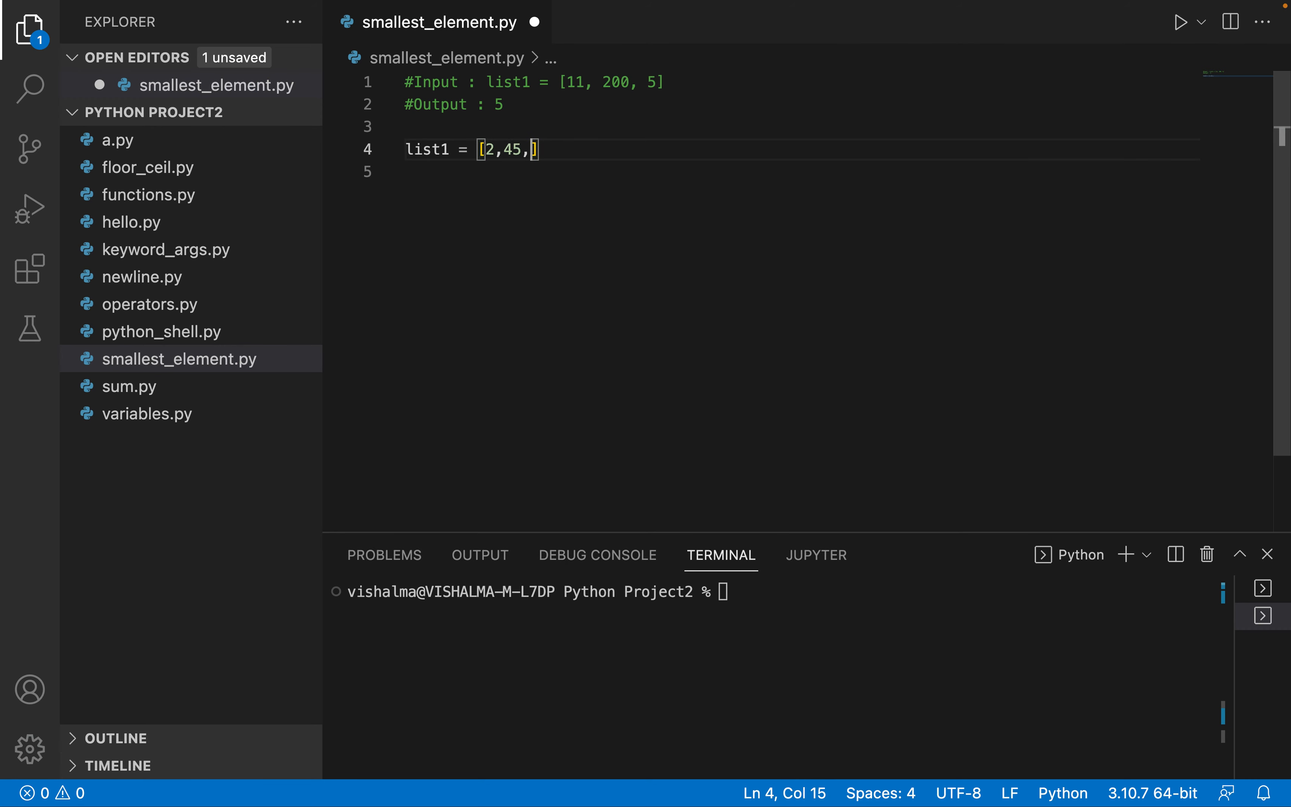
text(67,)
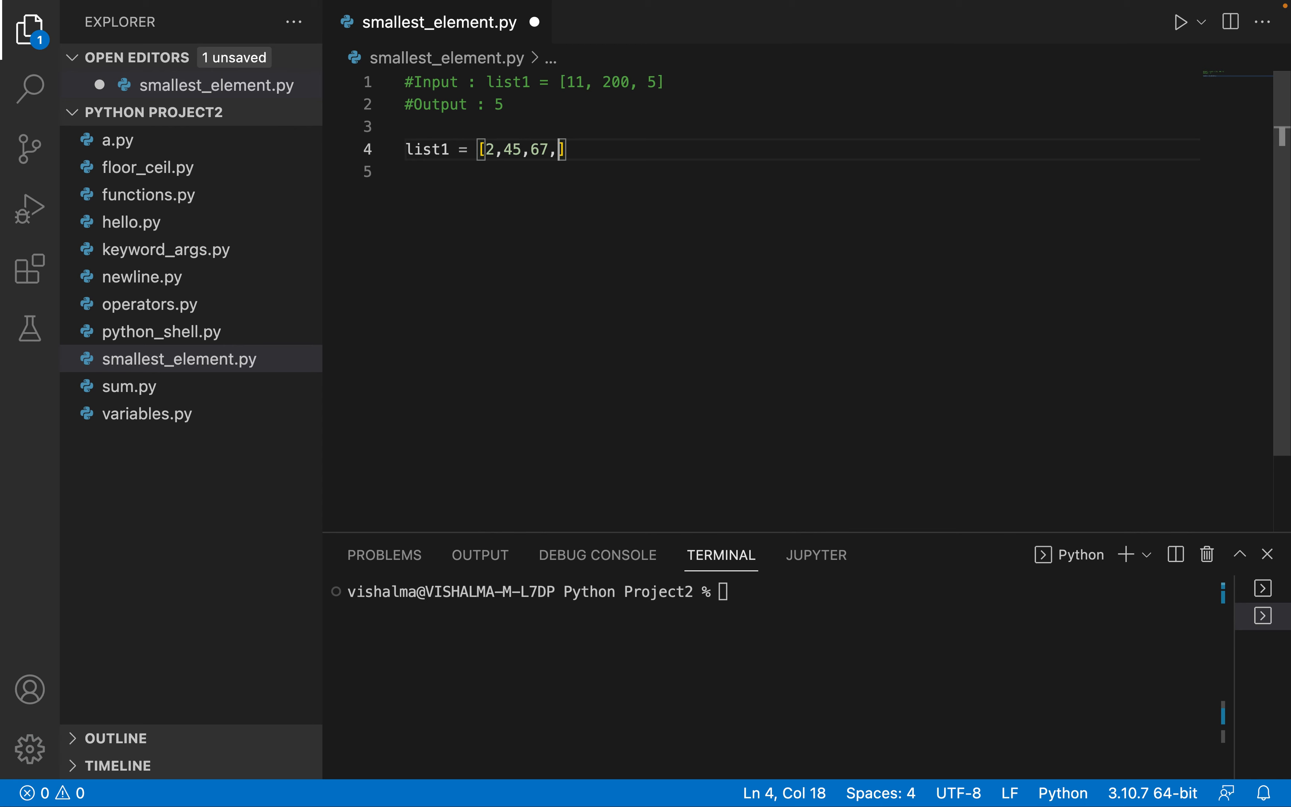
text(89,)
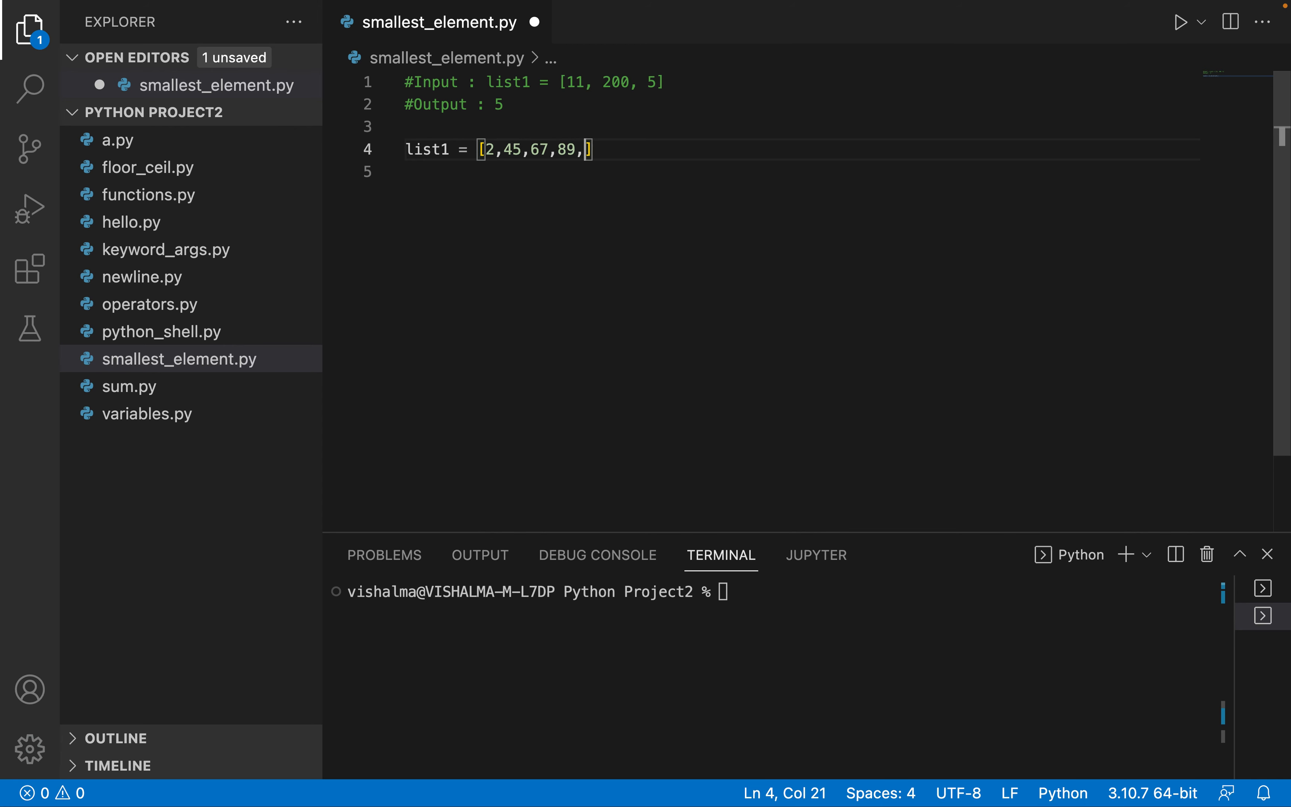
text(64,)
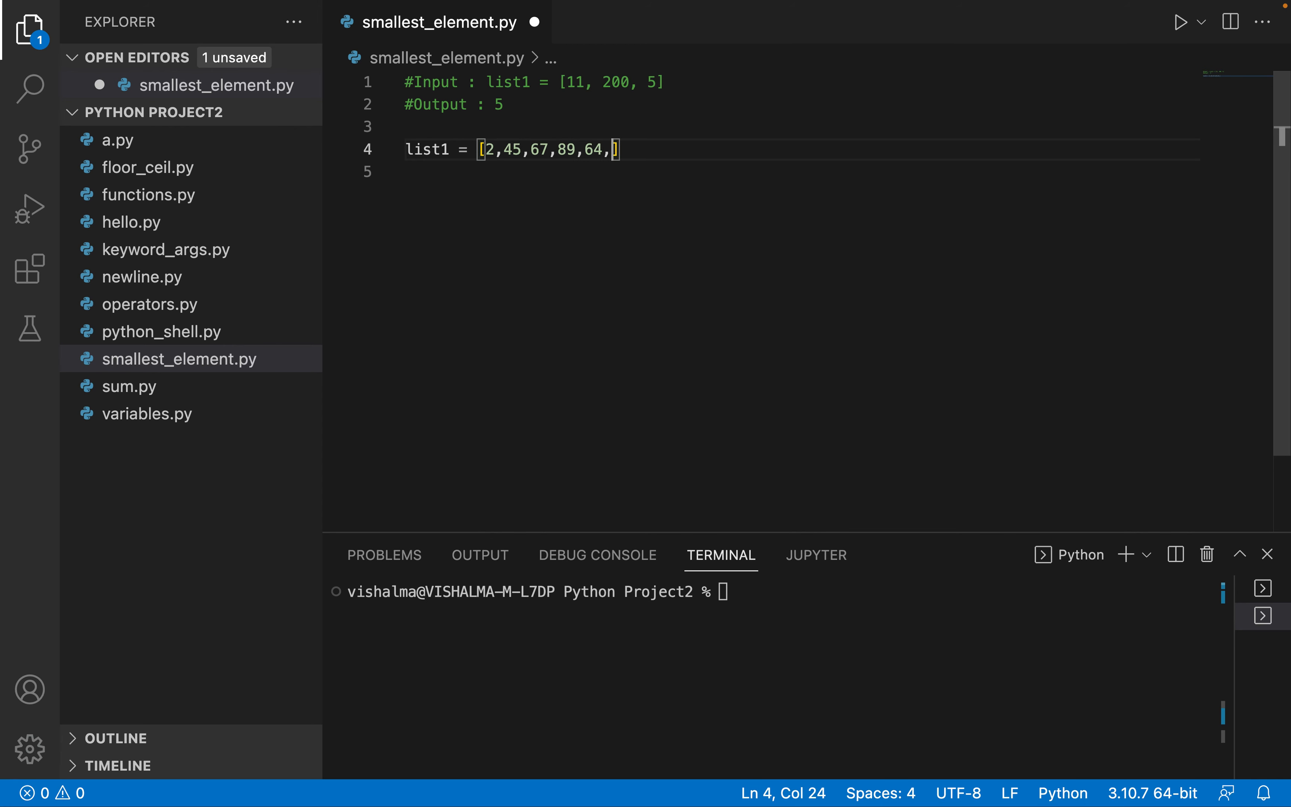
text(8)
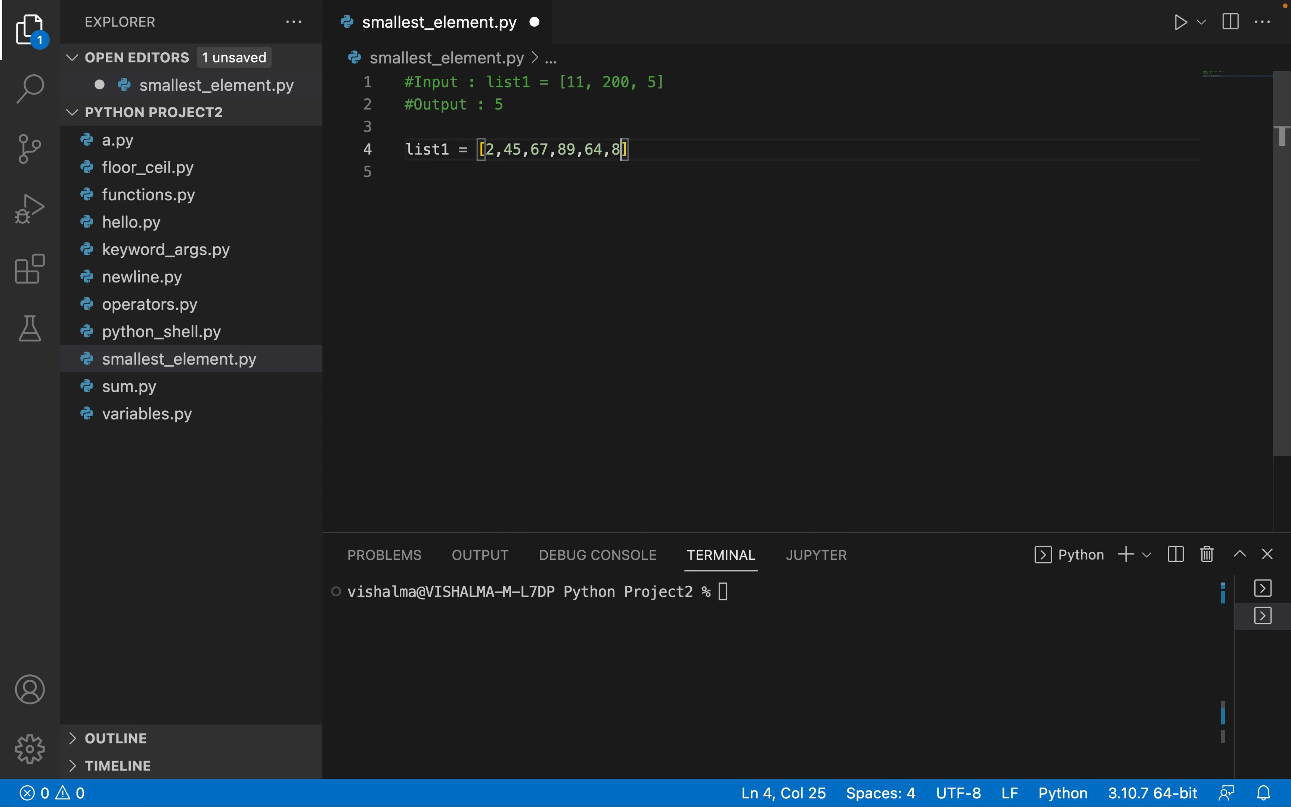
text(7)
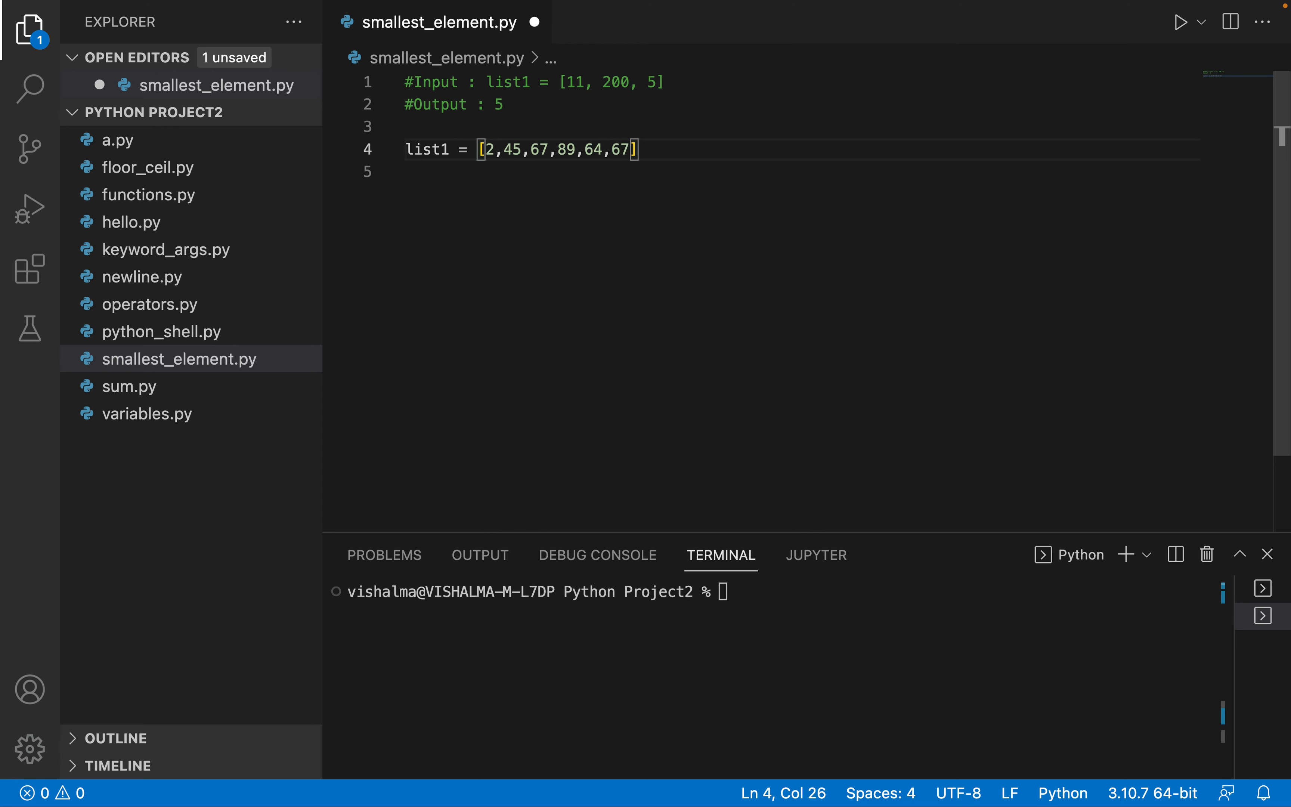
key(Backspace)
text(0)
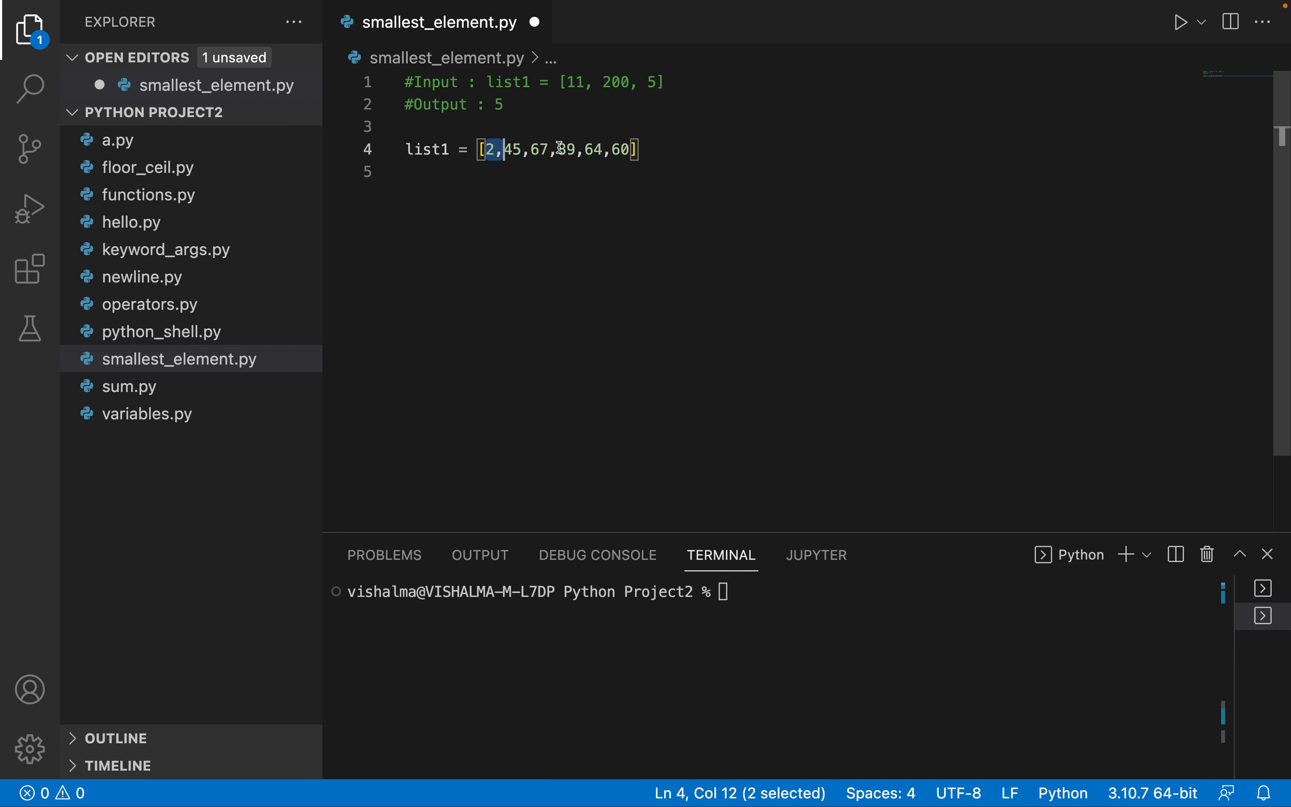
click(656, 148)
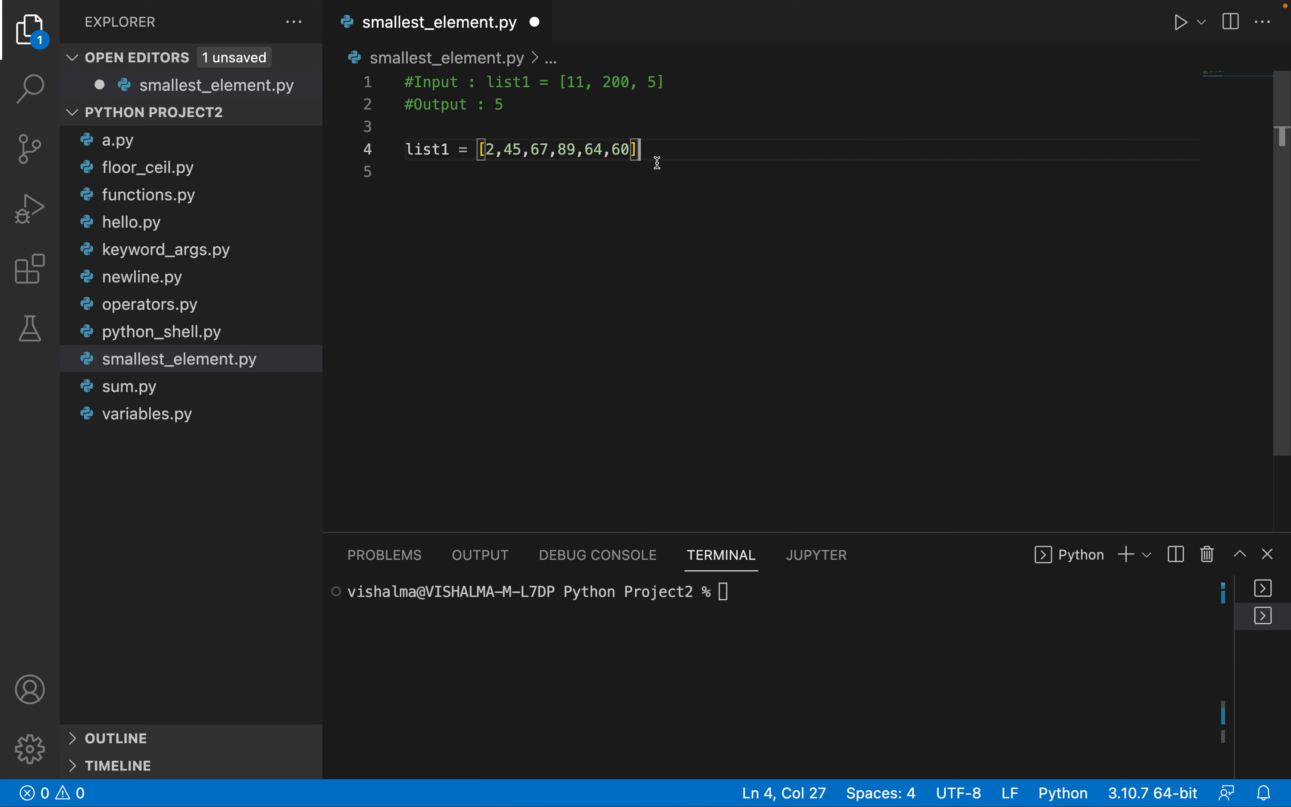
key(enter)
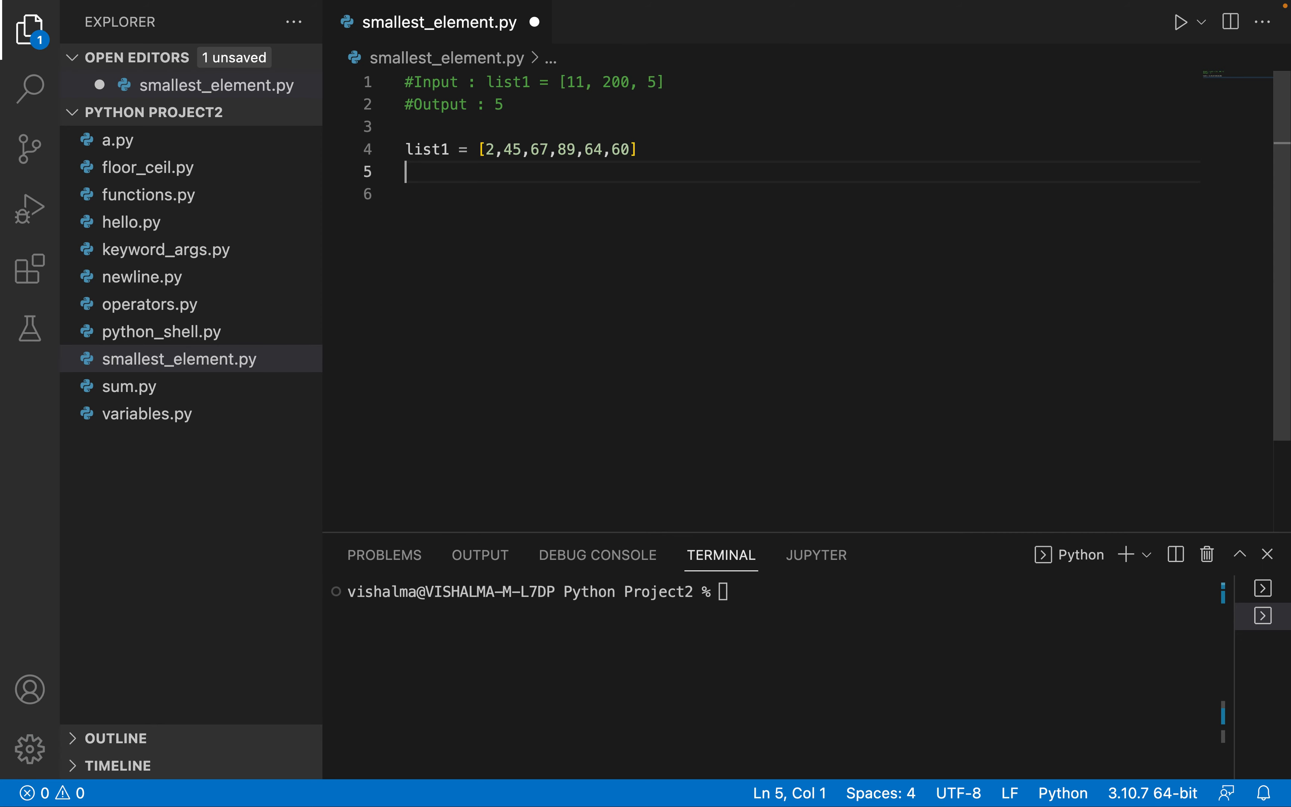
- Print "the minimum elemnt in the list is " with min(list1) and run it, getting 2
text(pr)
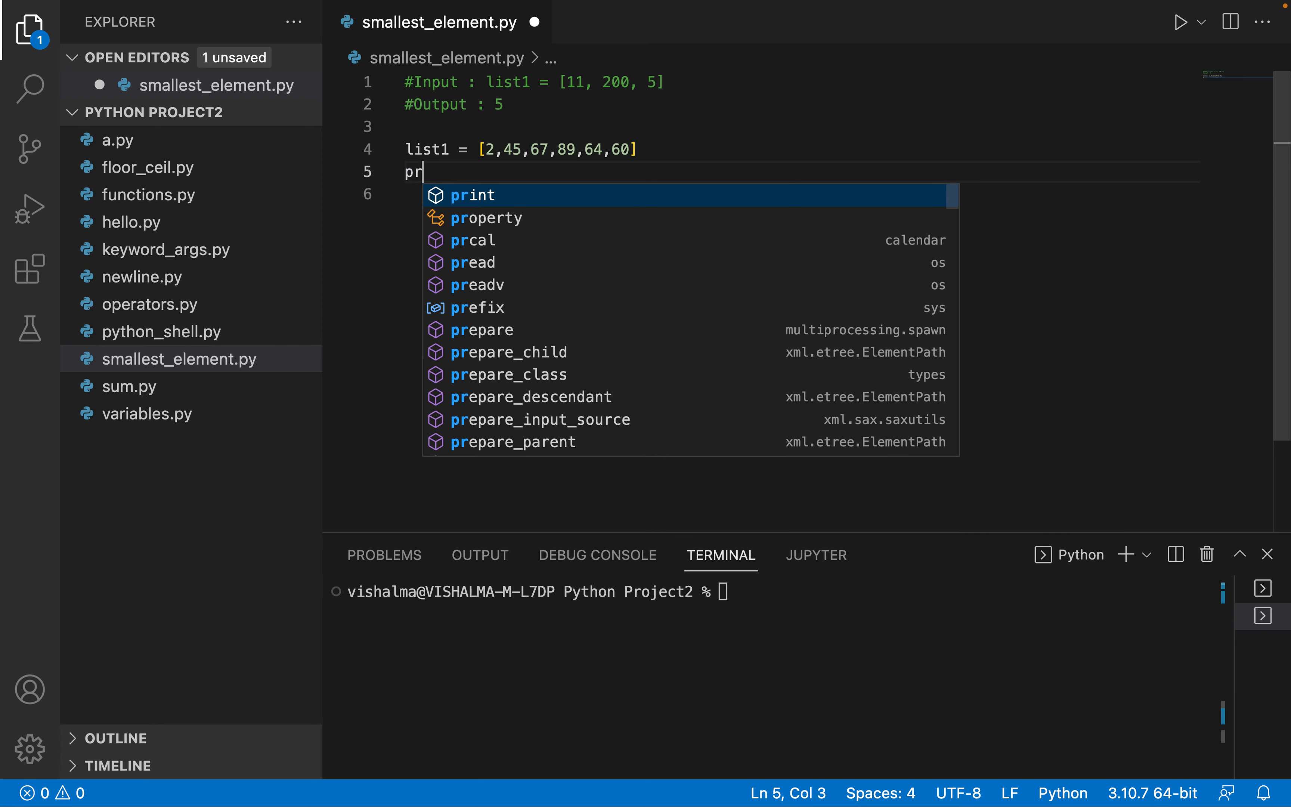
key(Tab)
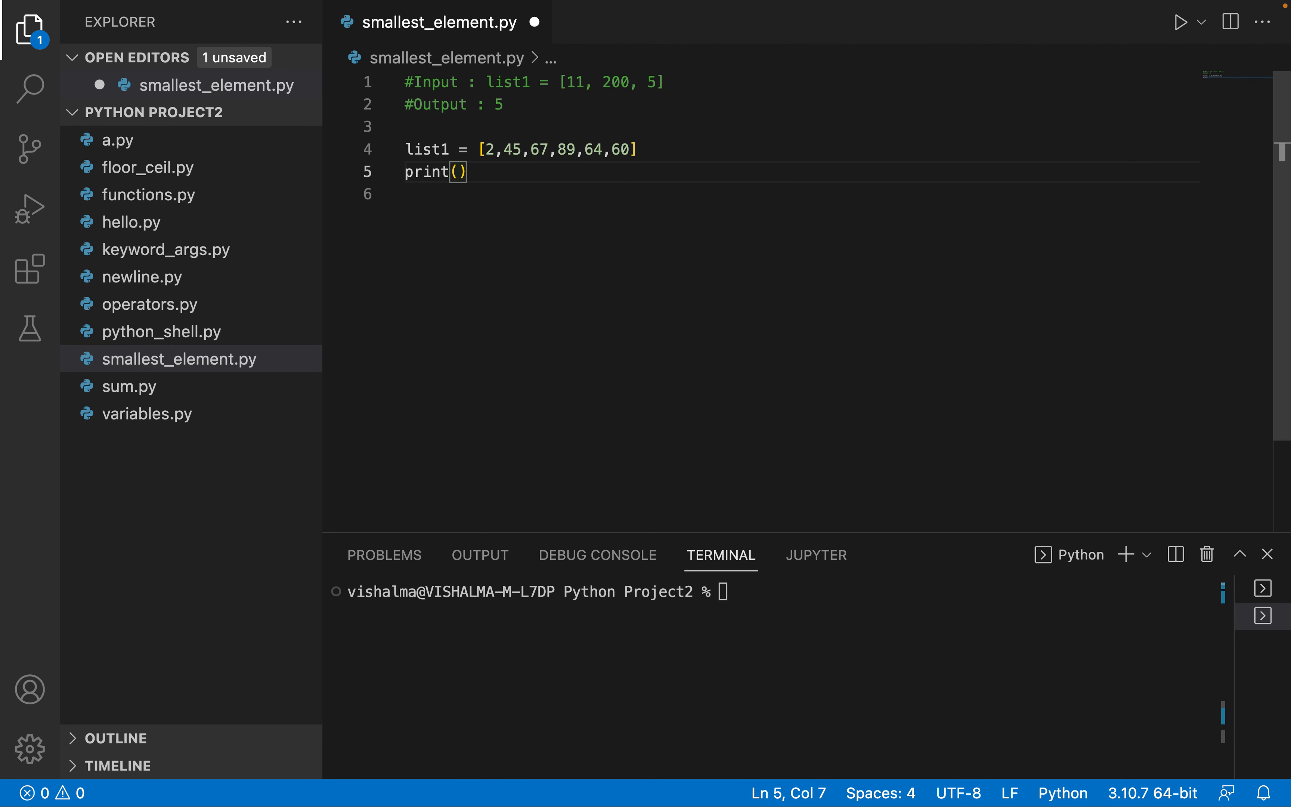
text("the mi)
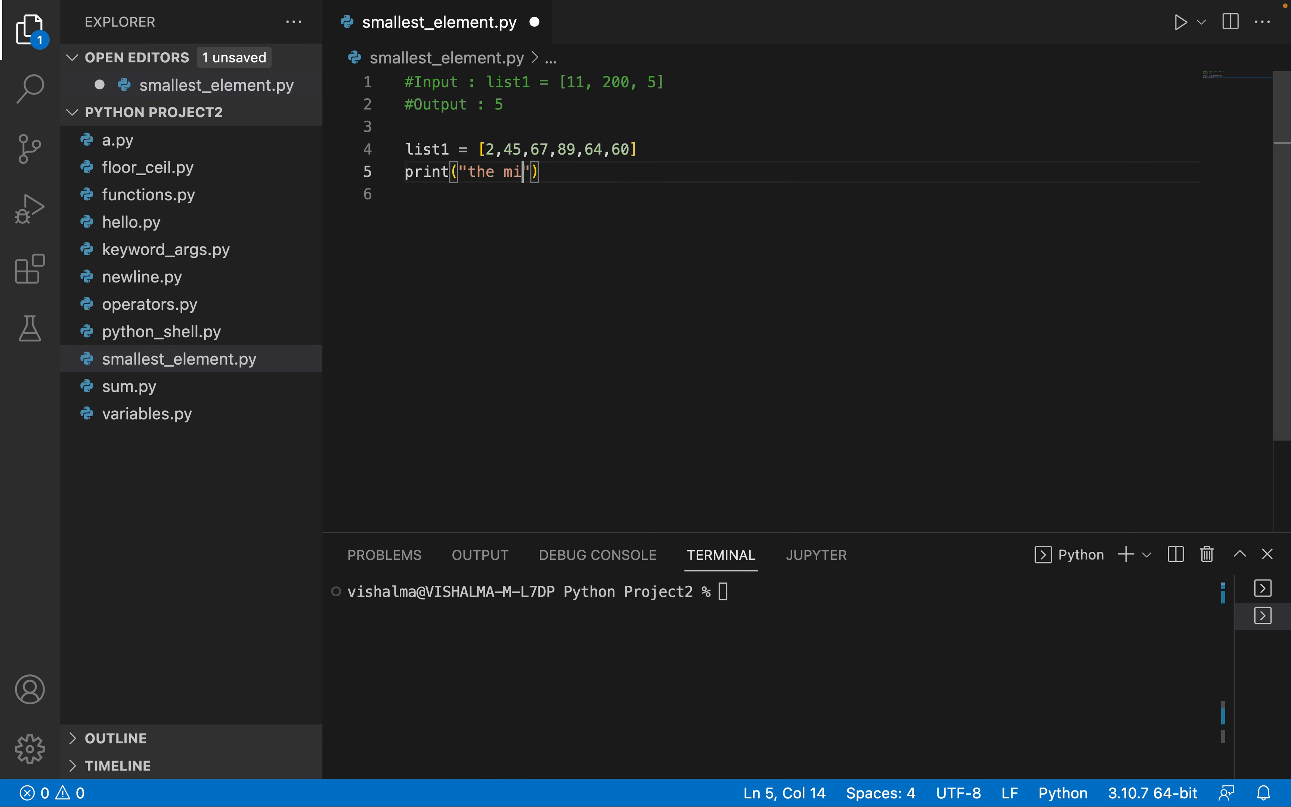
text(nimum elemnt in the list is)
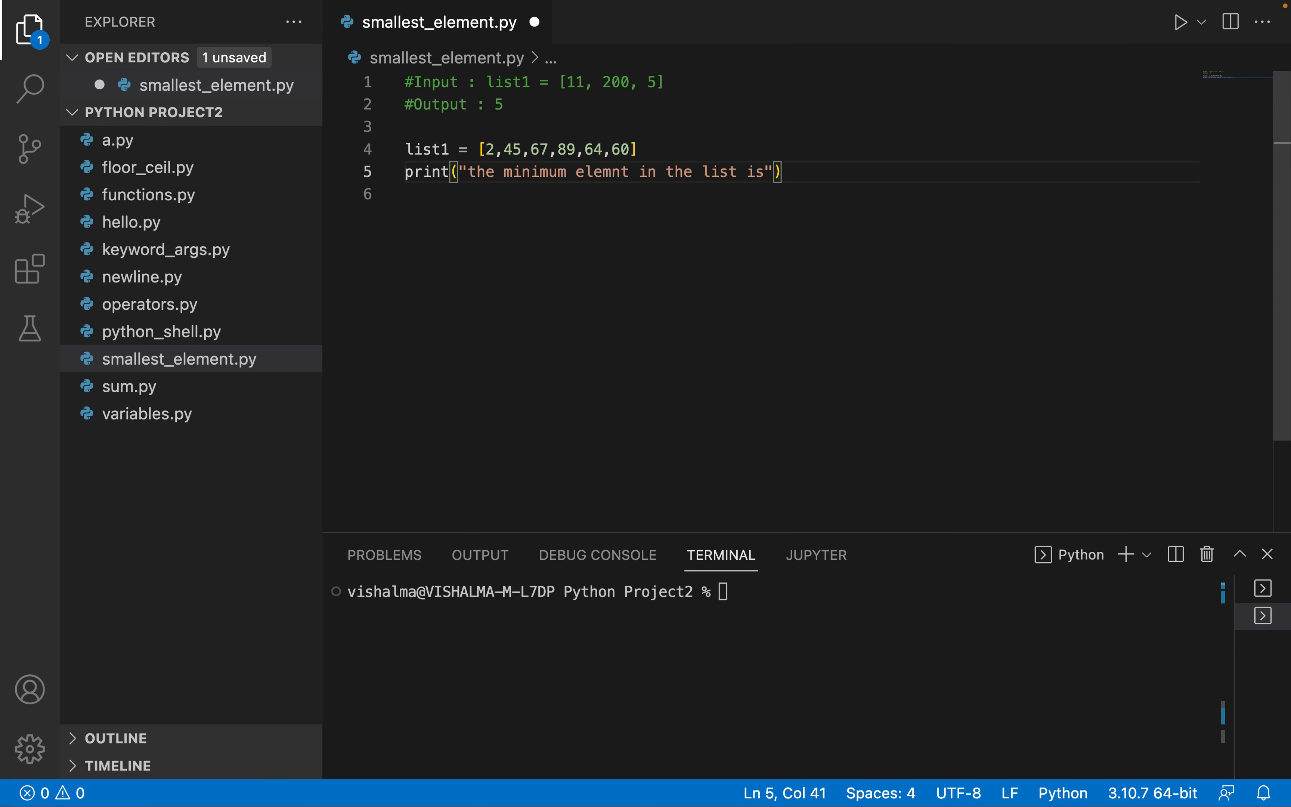
text(,)
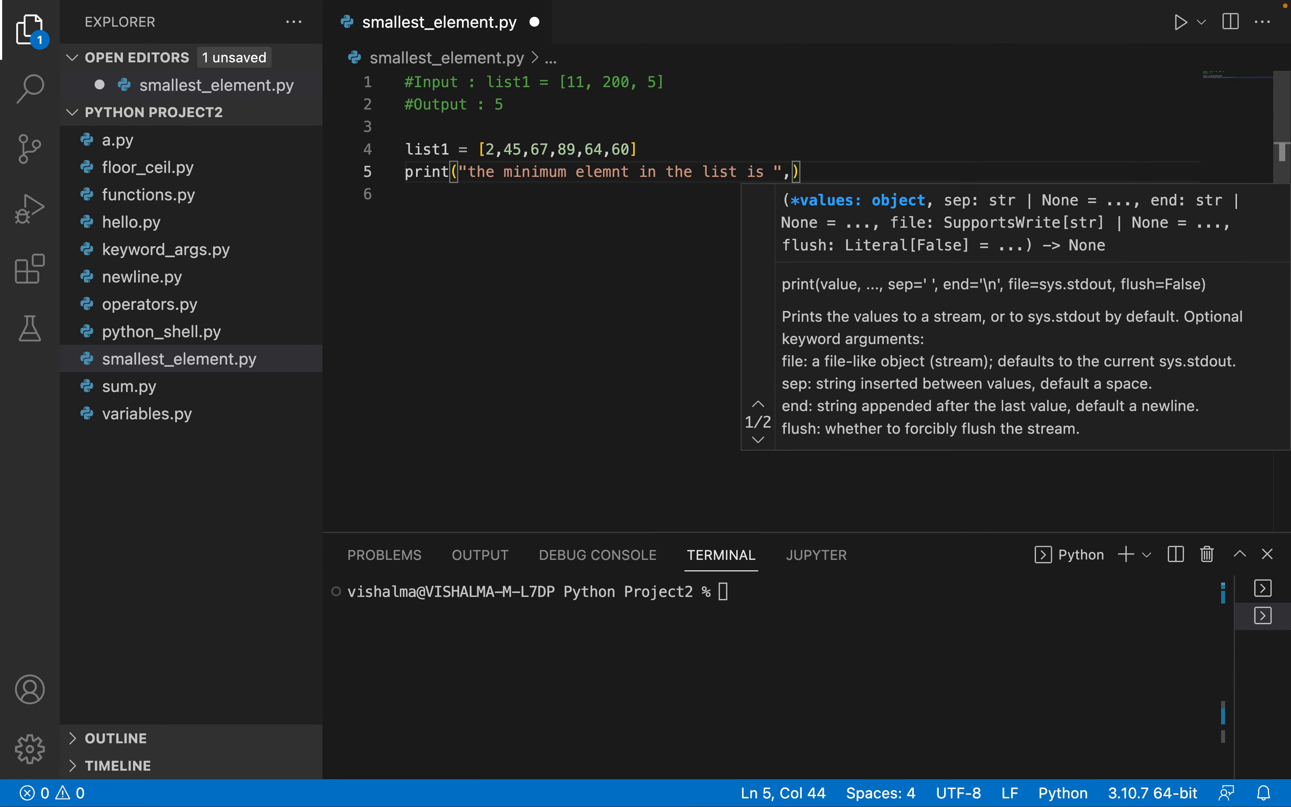
text(min()
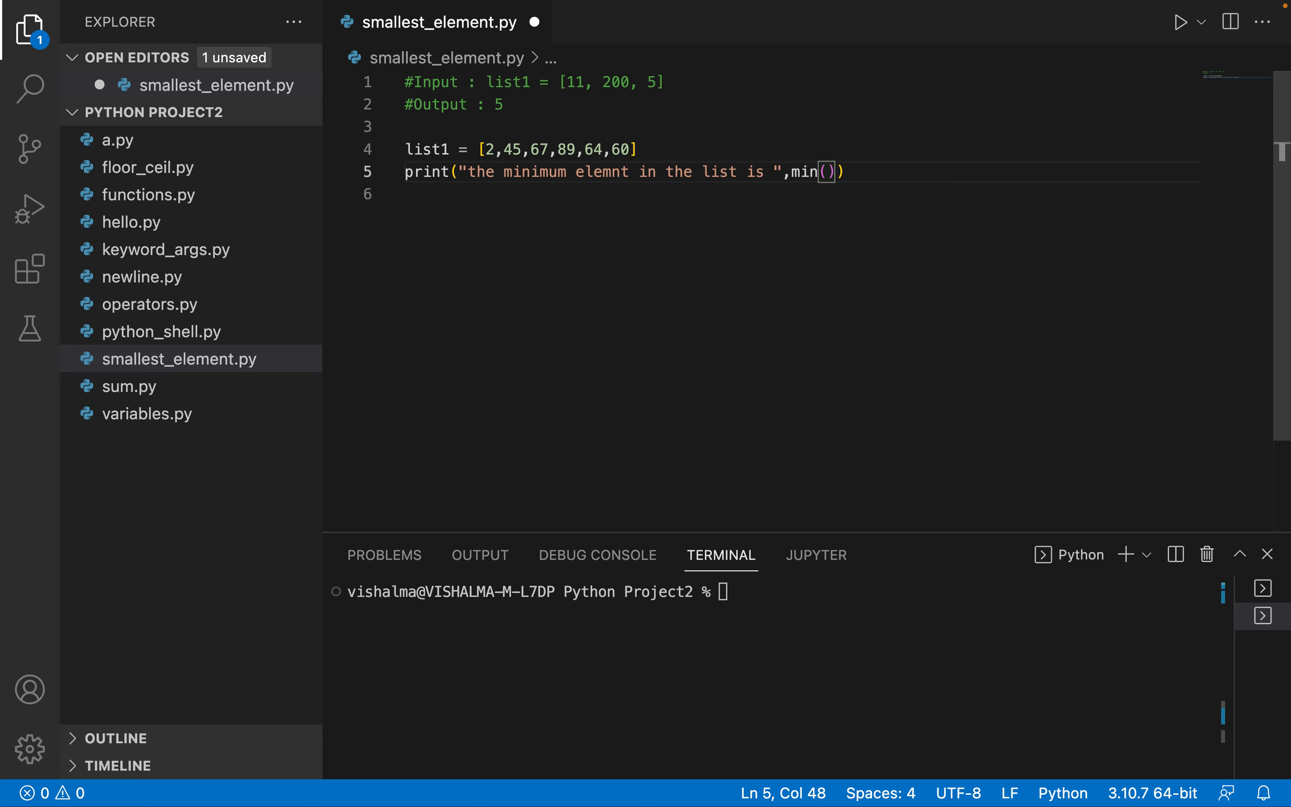
text(list1)
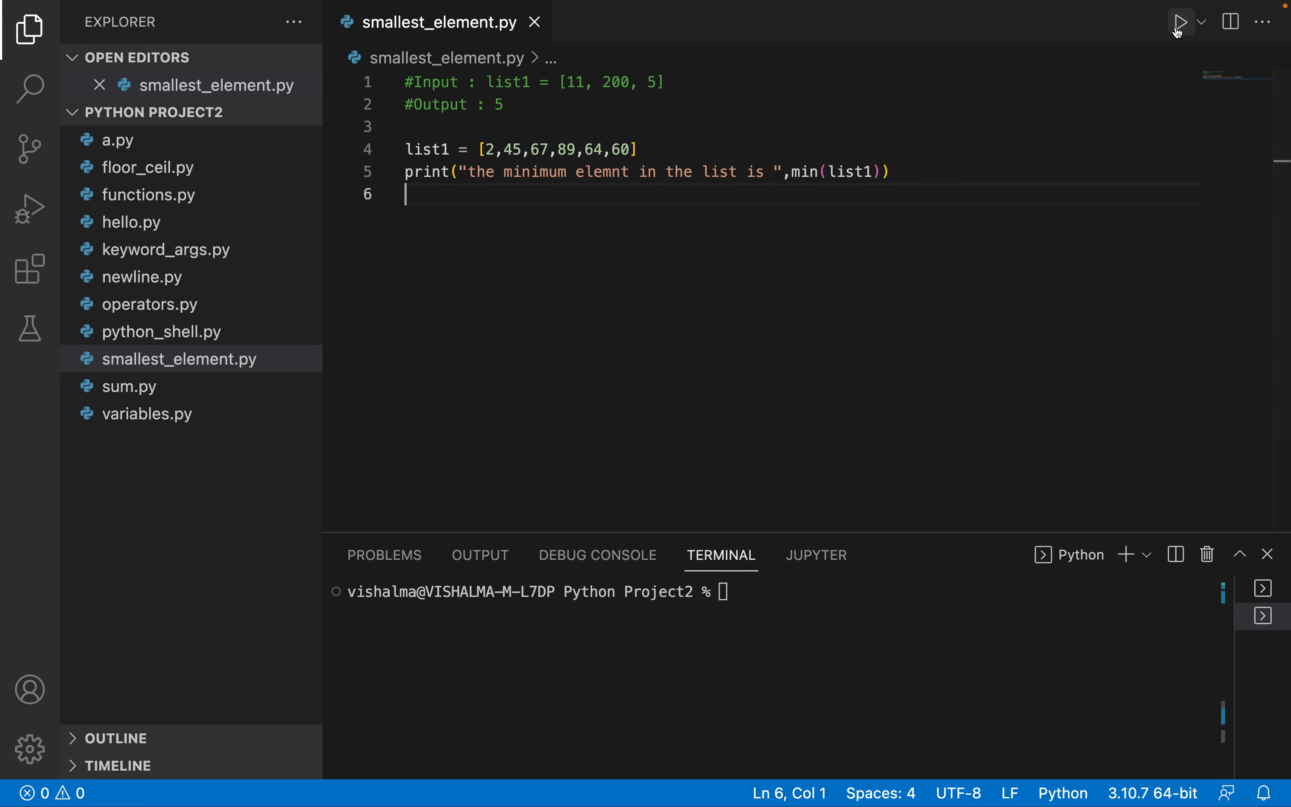
click(1179, 21)
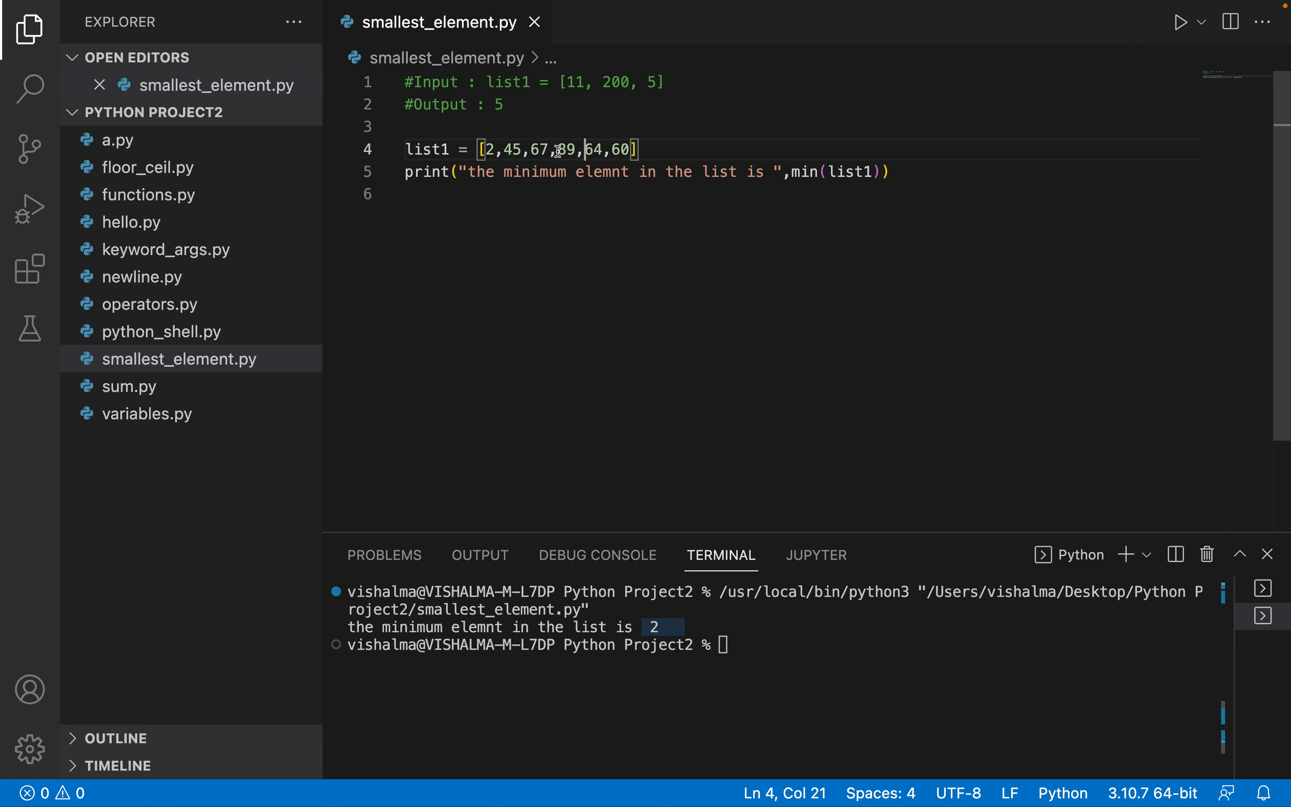
- Change list1 to [5908,45,1000,89,467,60] and save the file
key(Backspace)
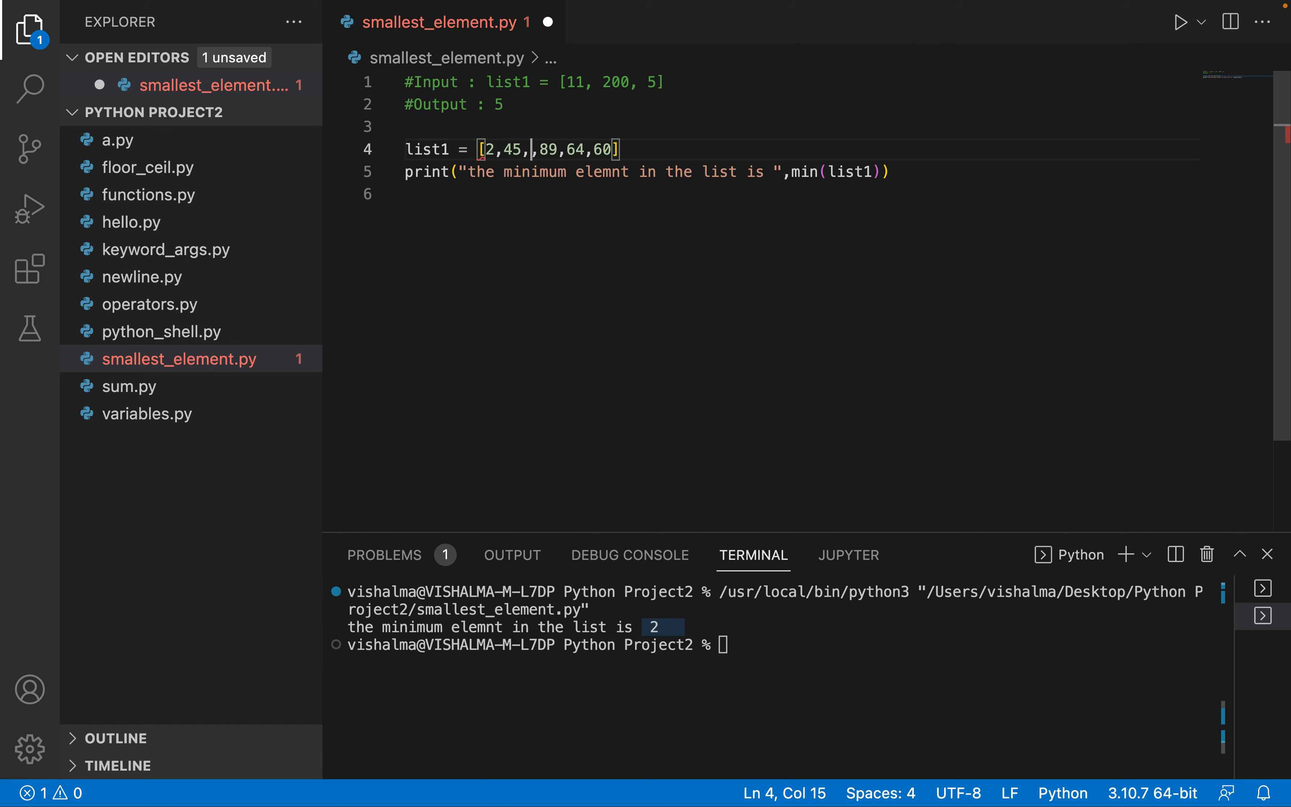
text(1000)
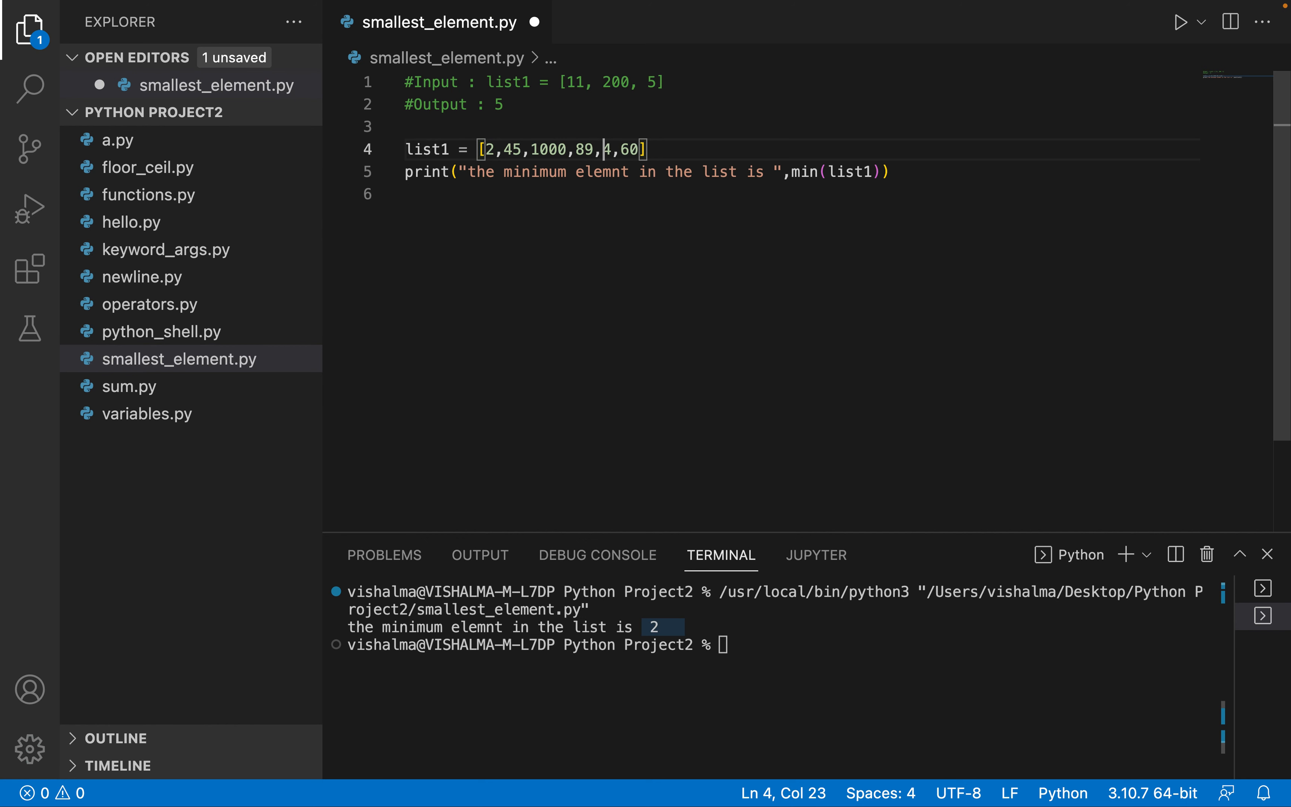
text(67)
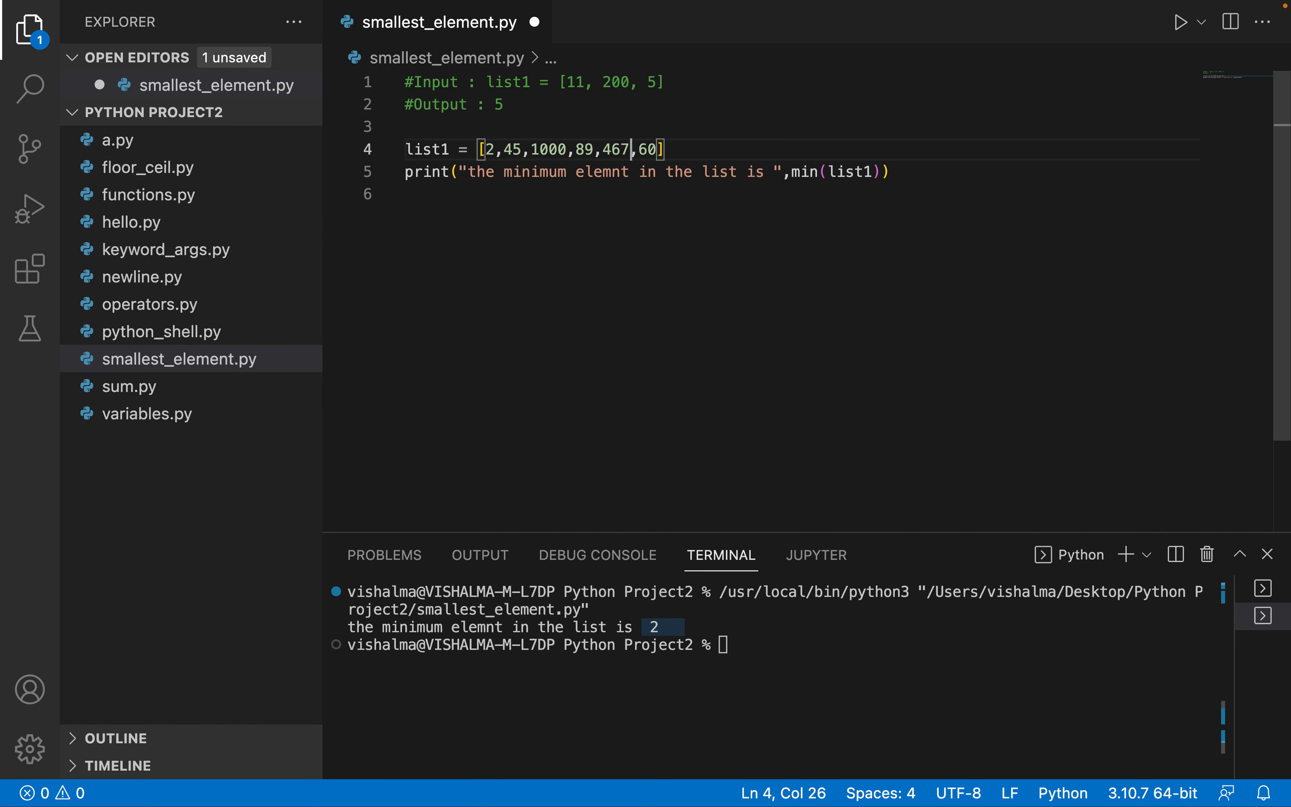
text(5)
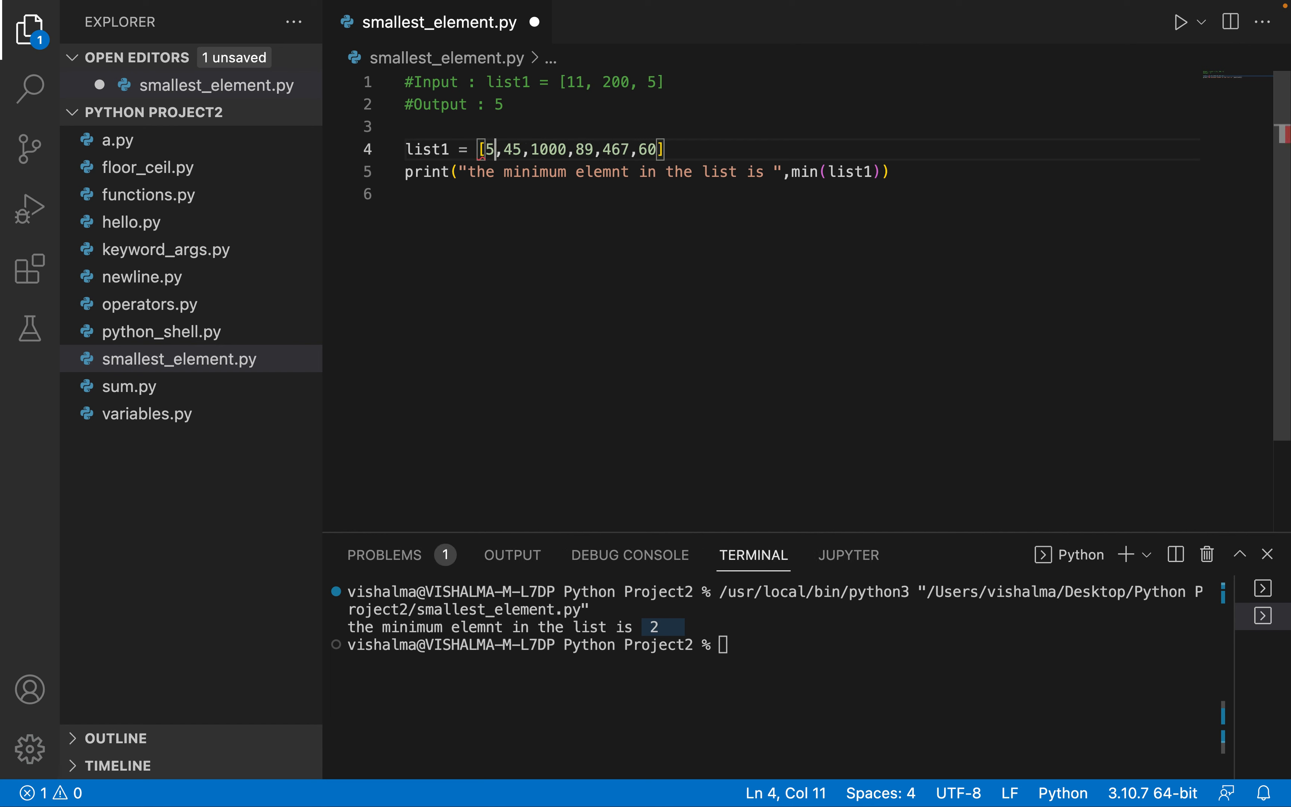
text(908)
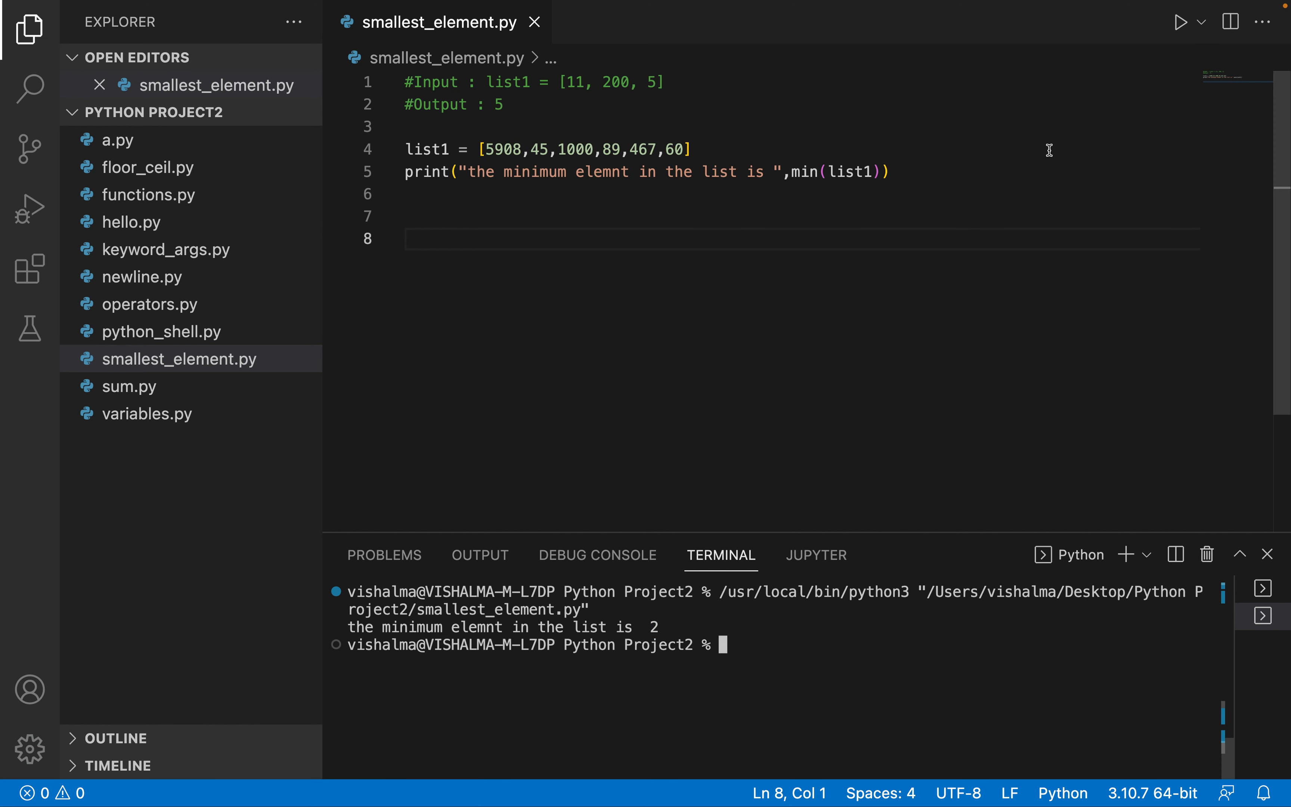
- Rerun the script to get minimum 45 and highlight 45 in list1
click(1180, 21)
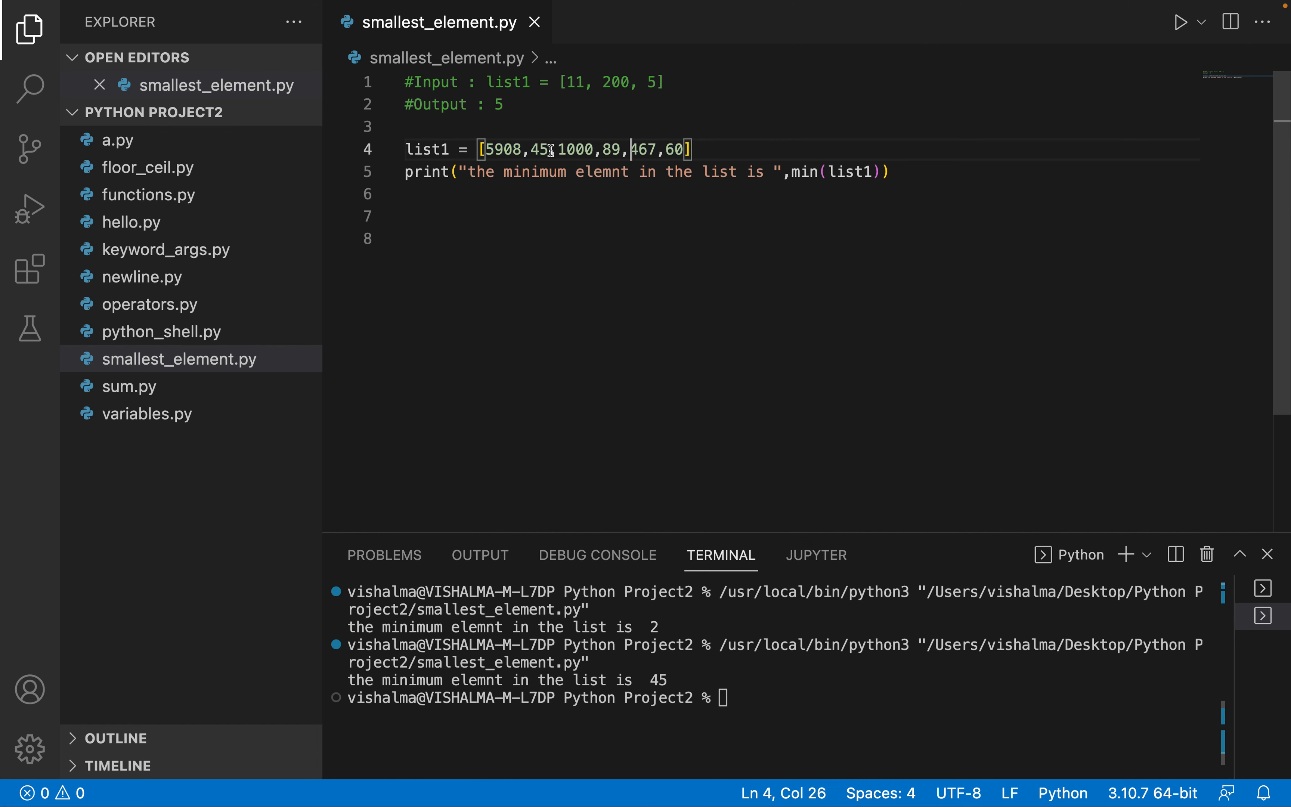
double_click(539, 149)
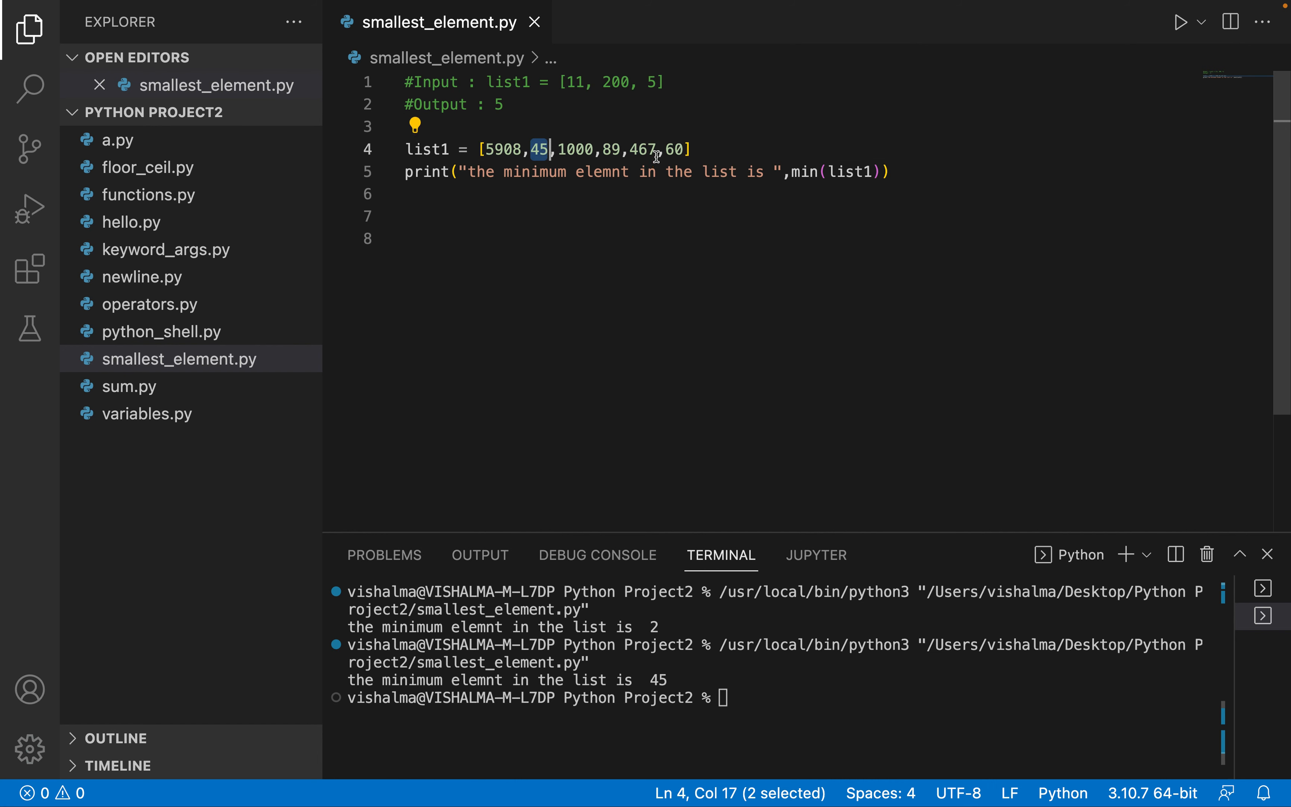
mouse_move(663, 177)
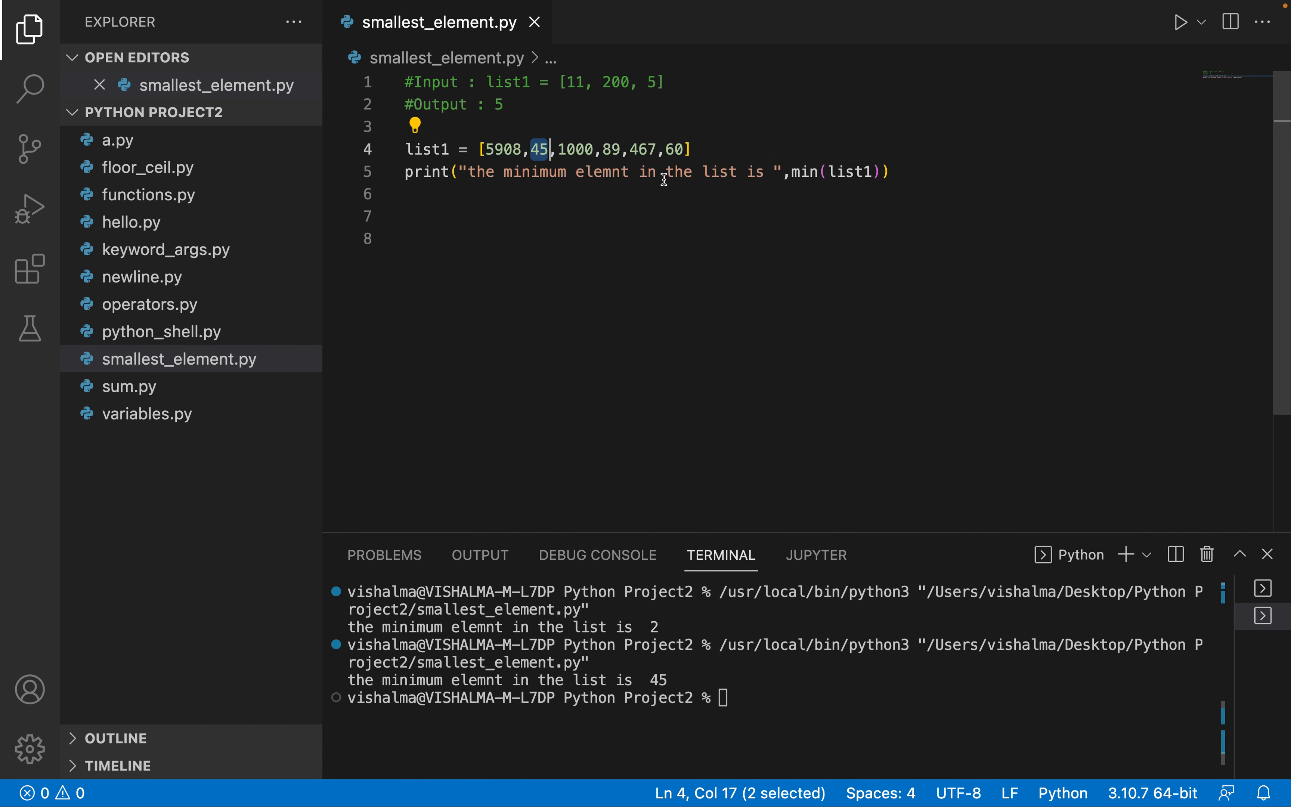